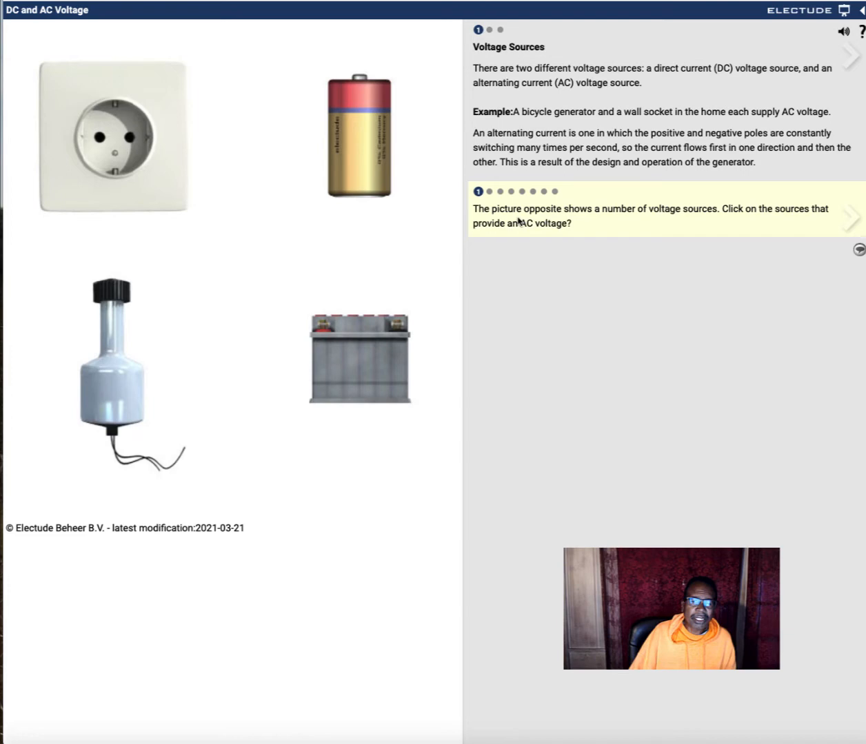
pyautogui.moveTo(640, 223)
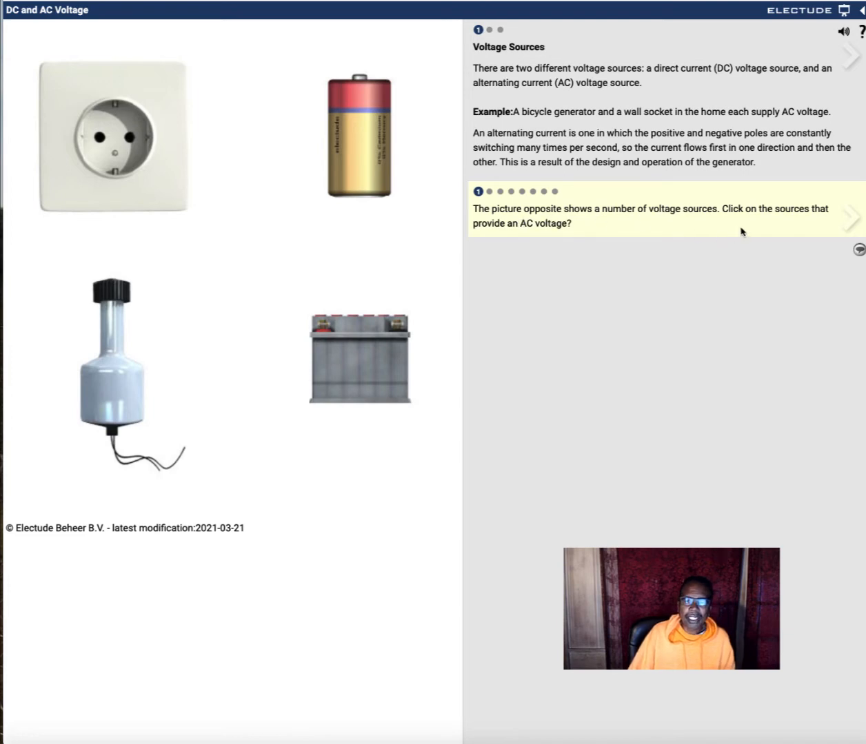
pyautogui.moveTo(755, 229)
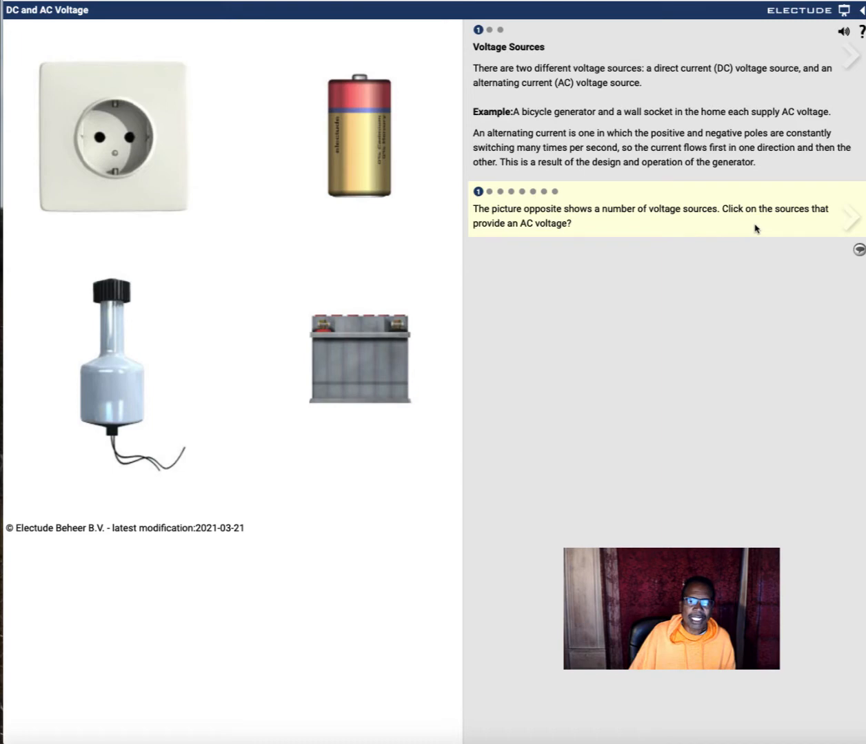
pyautogui.moveTo(517, 334)
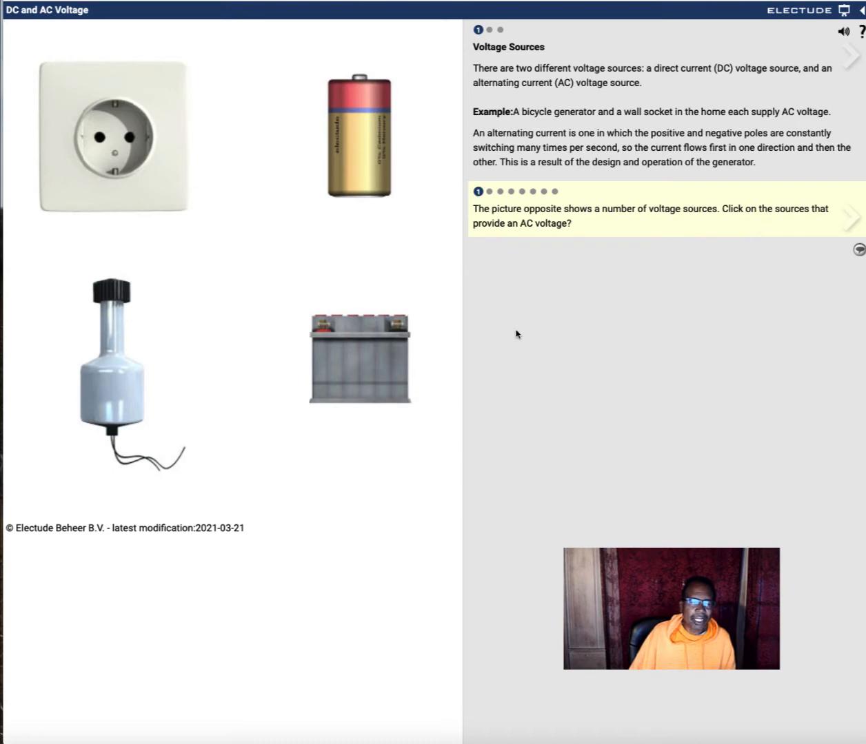
pyautogui.moveTo(372, 347)
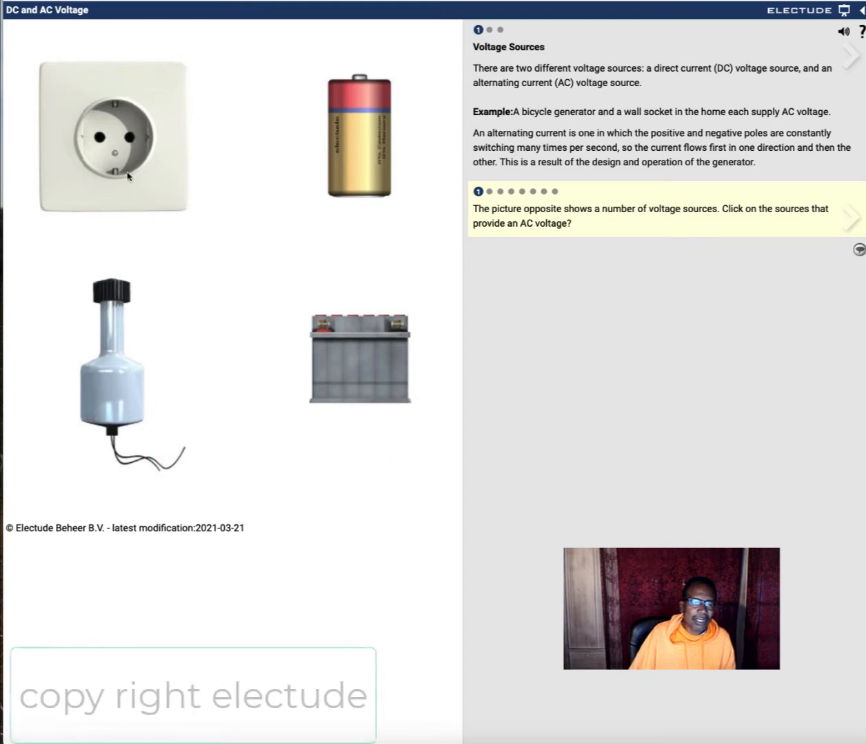
# Select the wall socket in the picture as an AC voltage source.
pyautogui.click(114, 141)
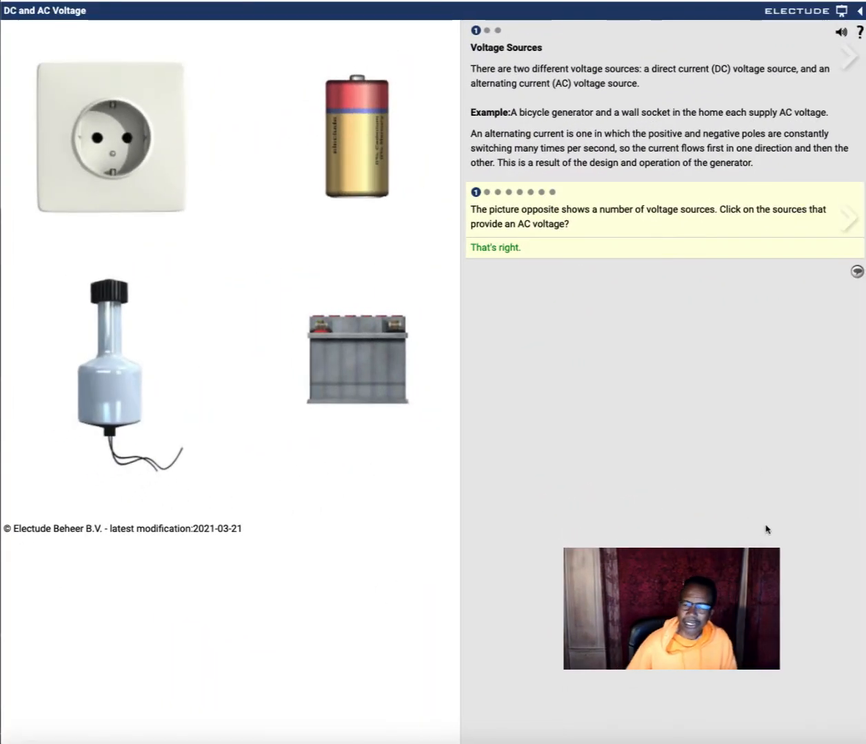
pyautogui.moveTo(645, 425)
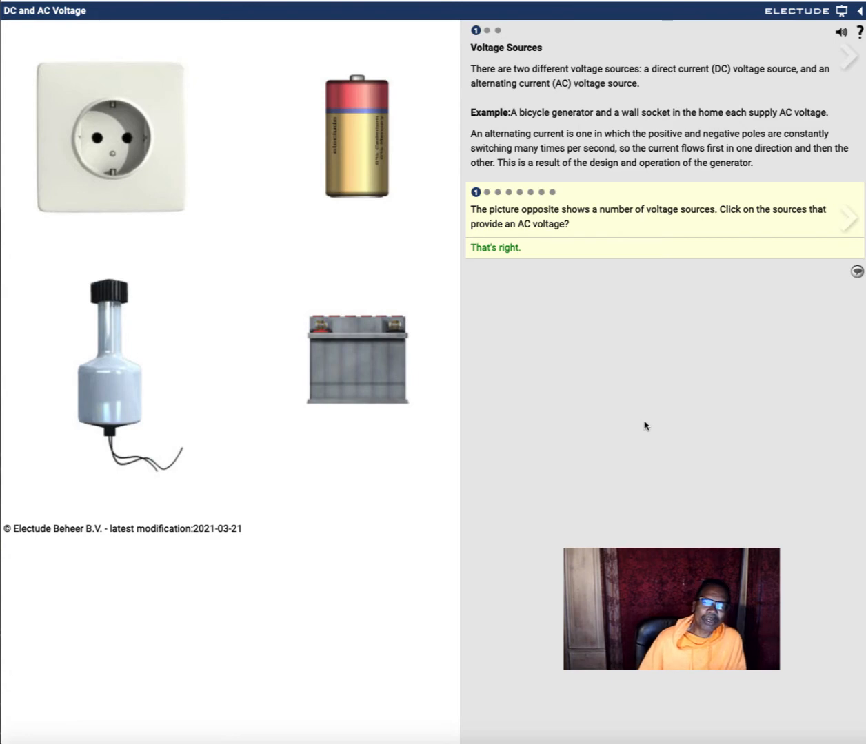
pyautogui.moveTo(123, 388)
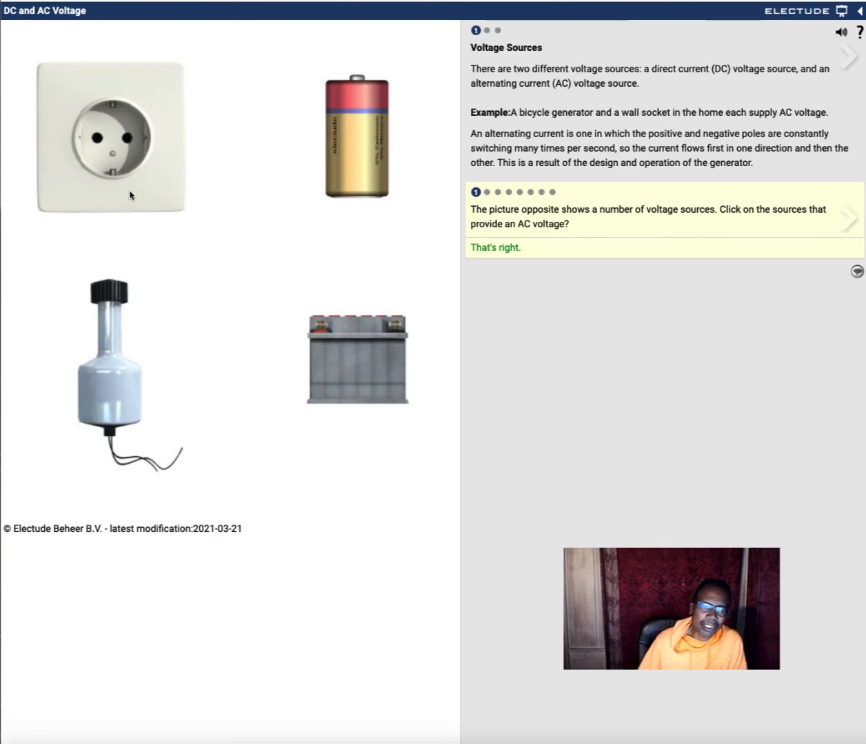
pyautogui.moveTo(135, 229)
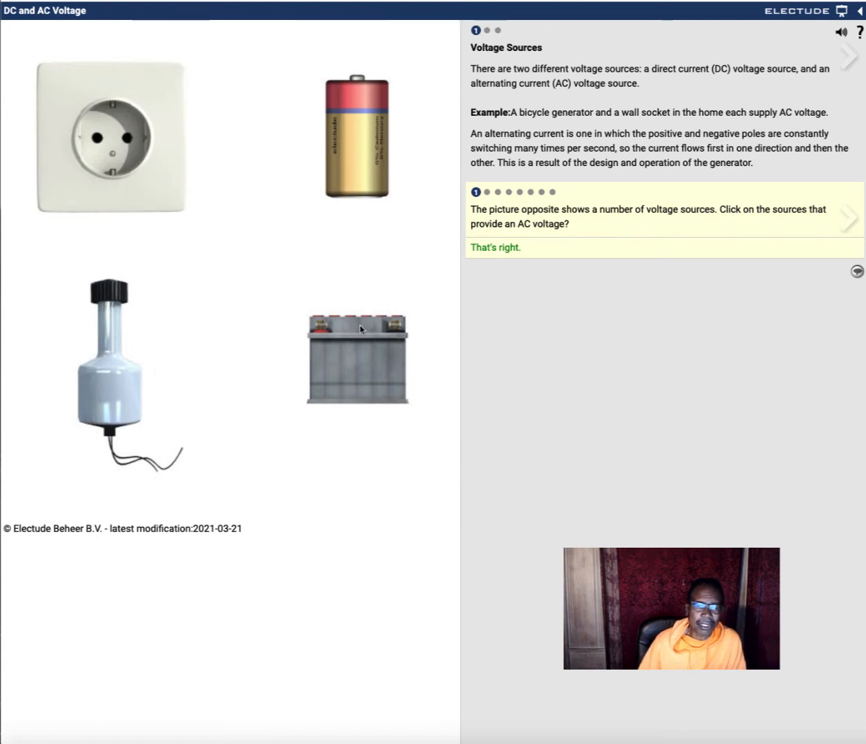
pyautogui.moveTo(268, 157)
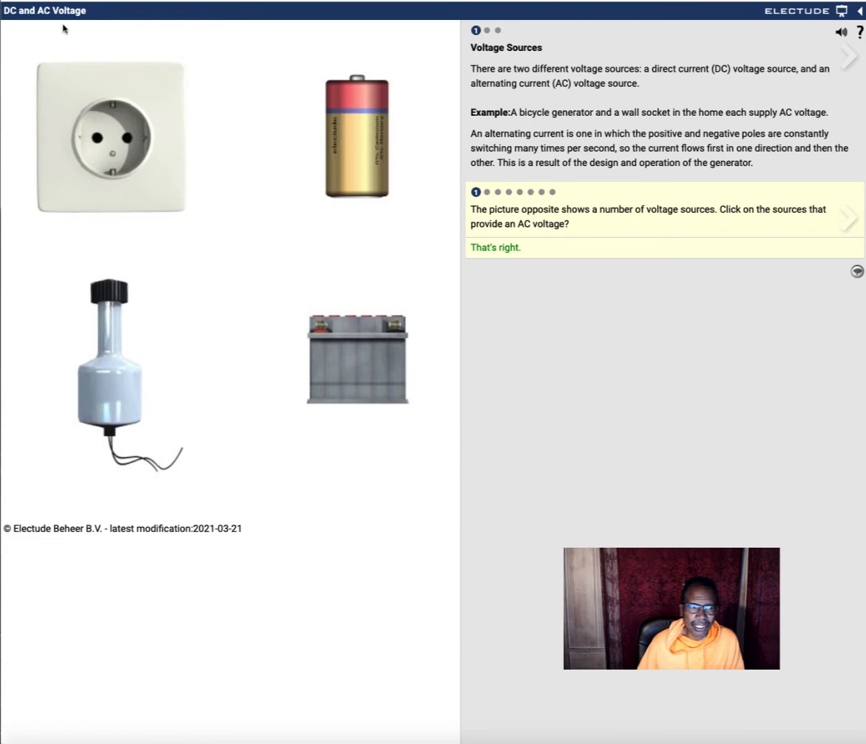
pyautogui.moveTo(314, 87)
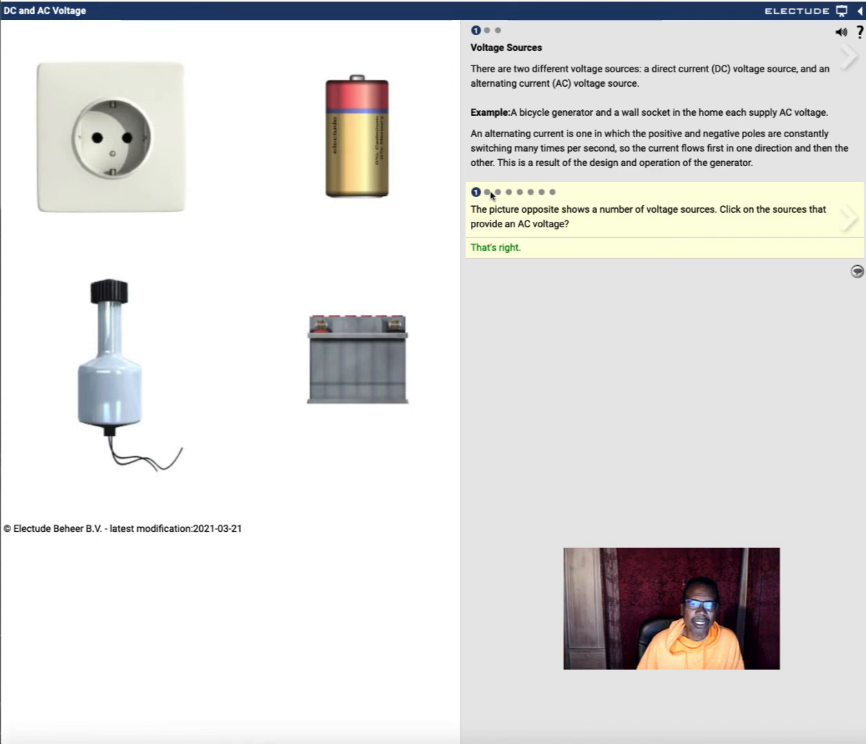
# Answer the abbreviation question with AC, check it correct, and advance to the battery exercise.
pyautogui.click(849, 217)
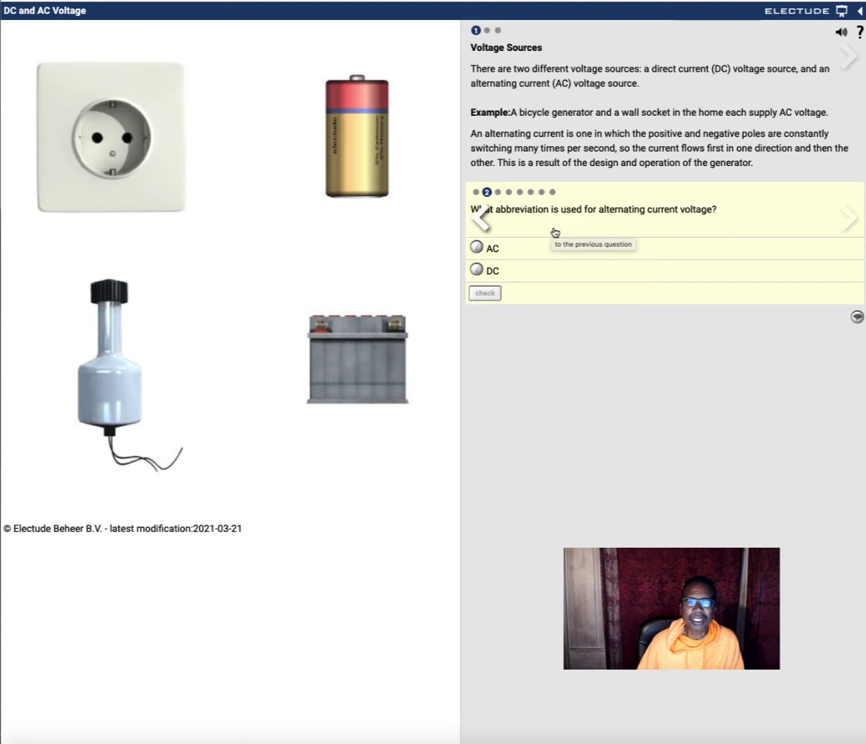
pyautogui.moveTo(695, 229)
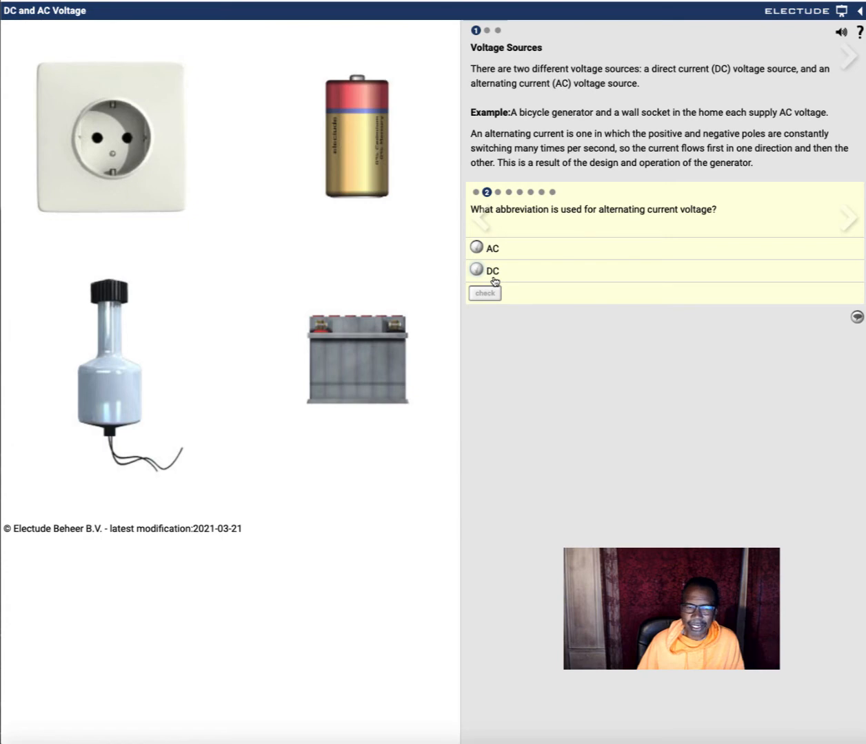
pyautogui.click(476, 248)
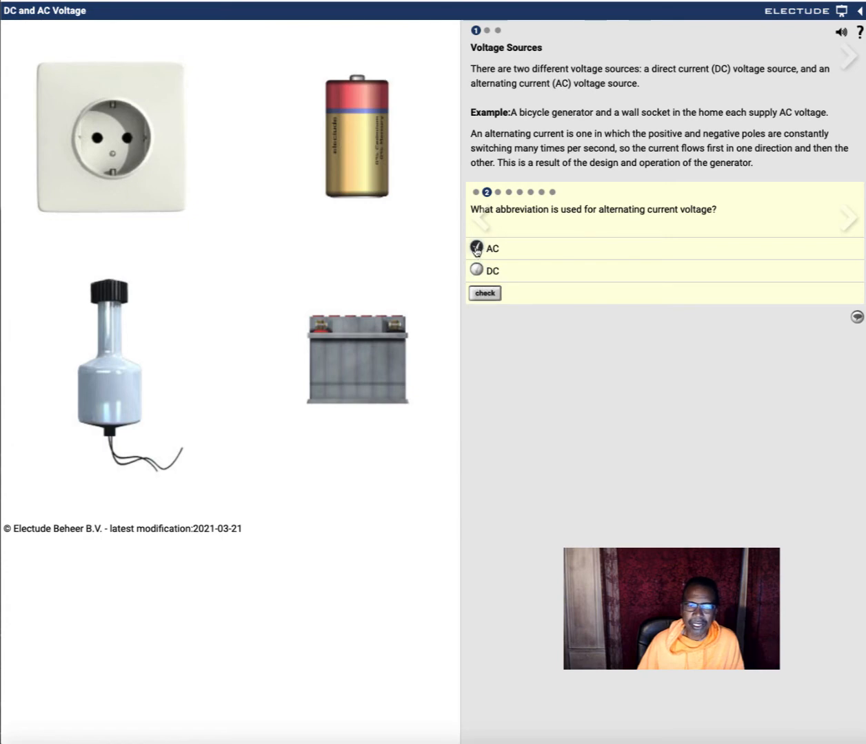
pyautogui.click(483, 294)
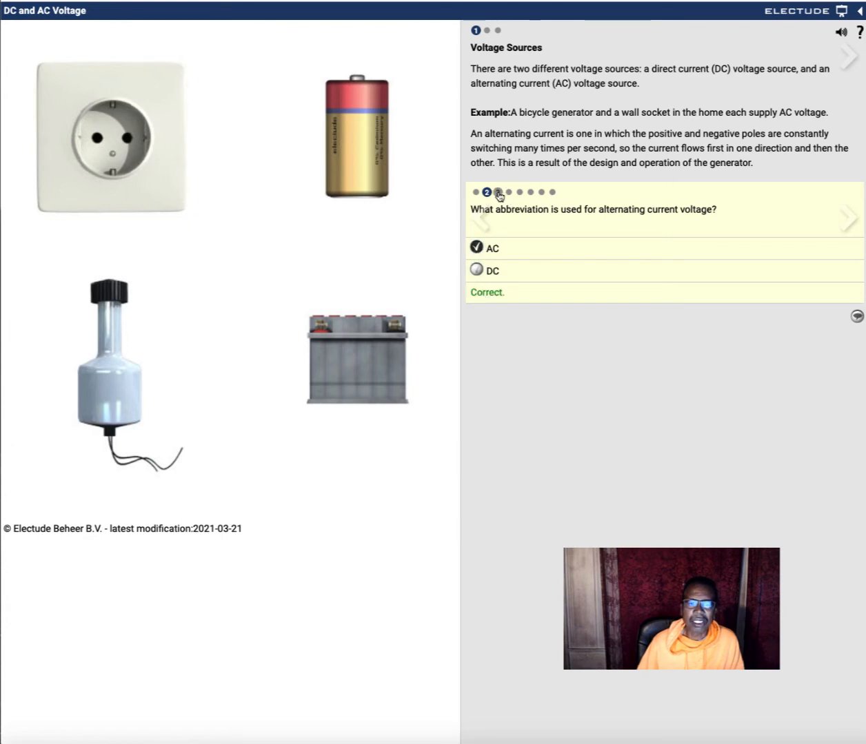
pyautogui.click(849, 218)
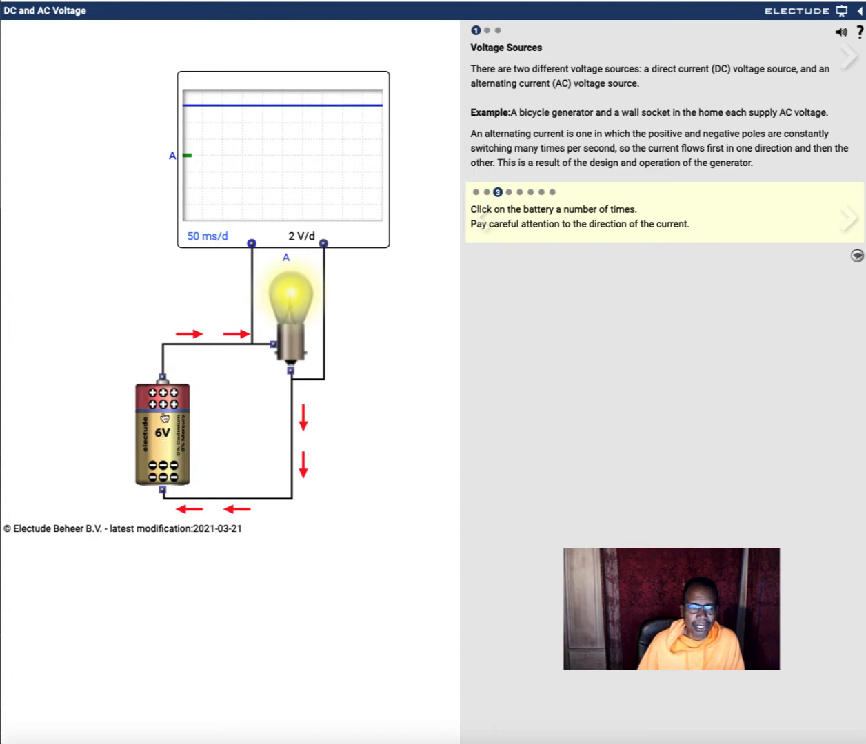
# Flip the battery repeatedly to trace a square-wave current, then advance to the generator exercise.
pyautogui.click(162, 430)
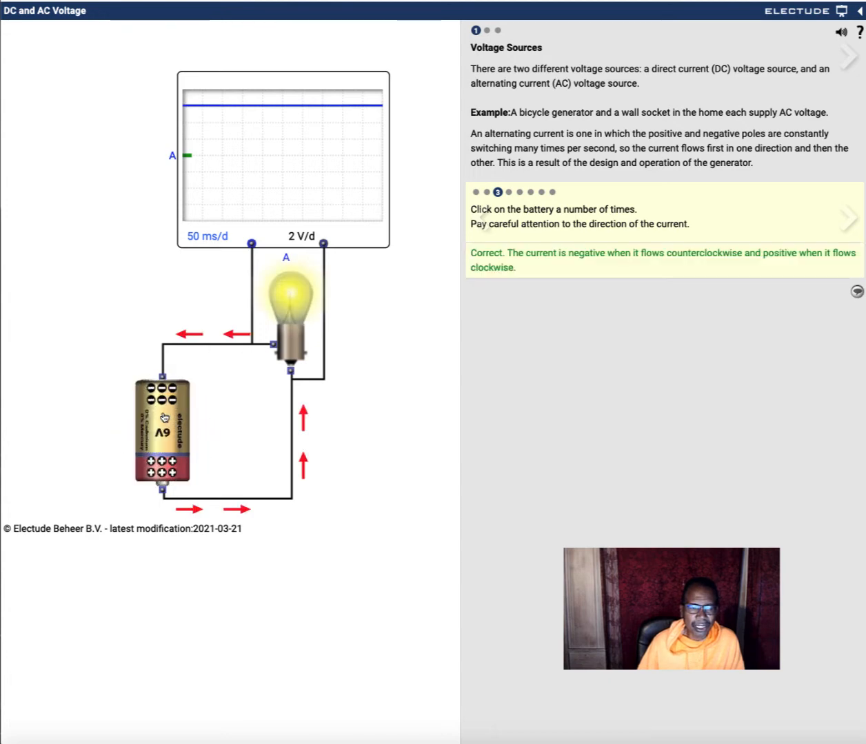
pyautogui.click(162, 427)
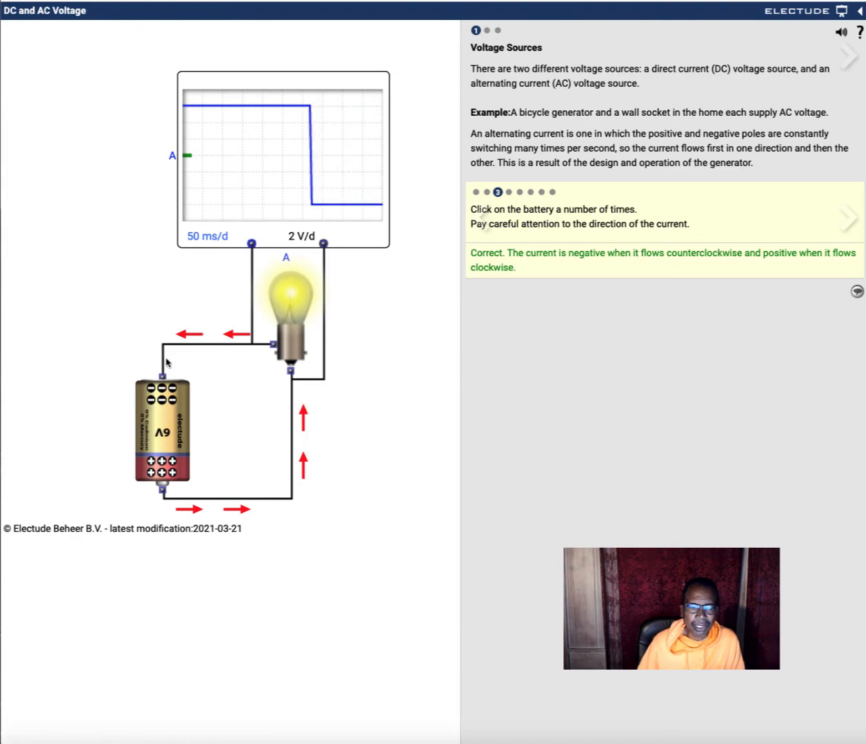
pyautogui.click(161, 430)
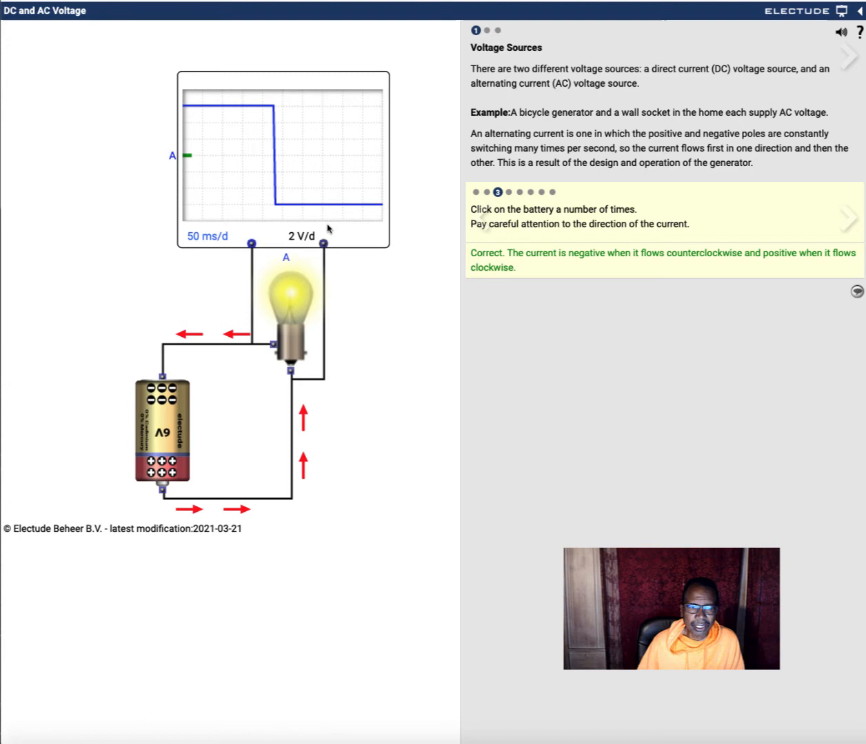
pyautogui.click(162, 433)
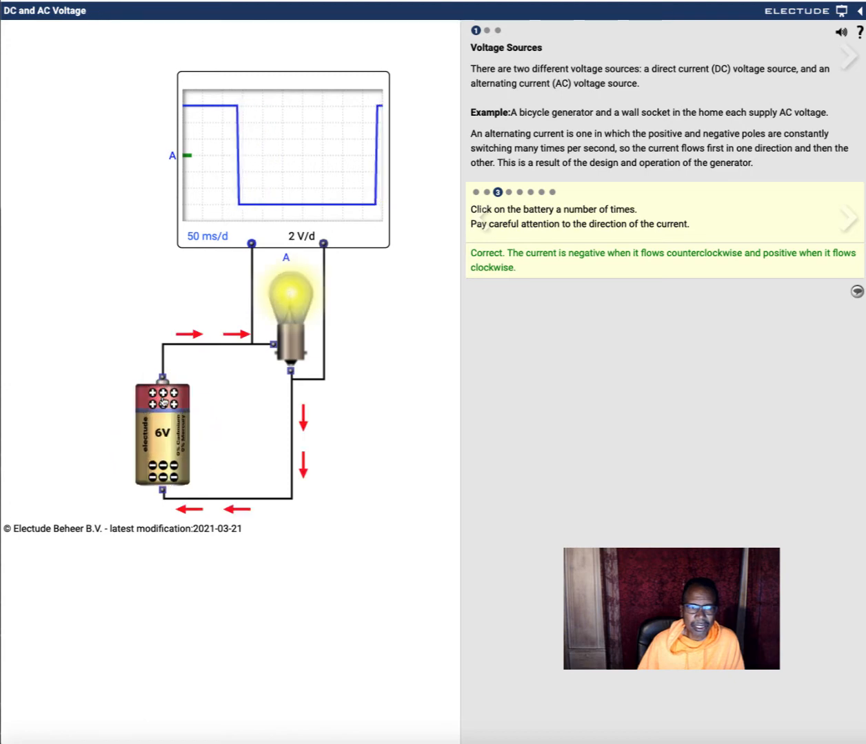
pyautogui.click(163, 433)
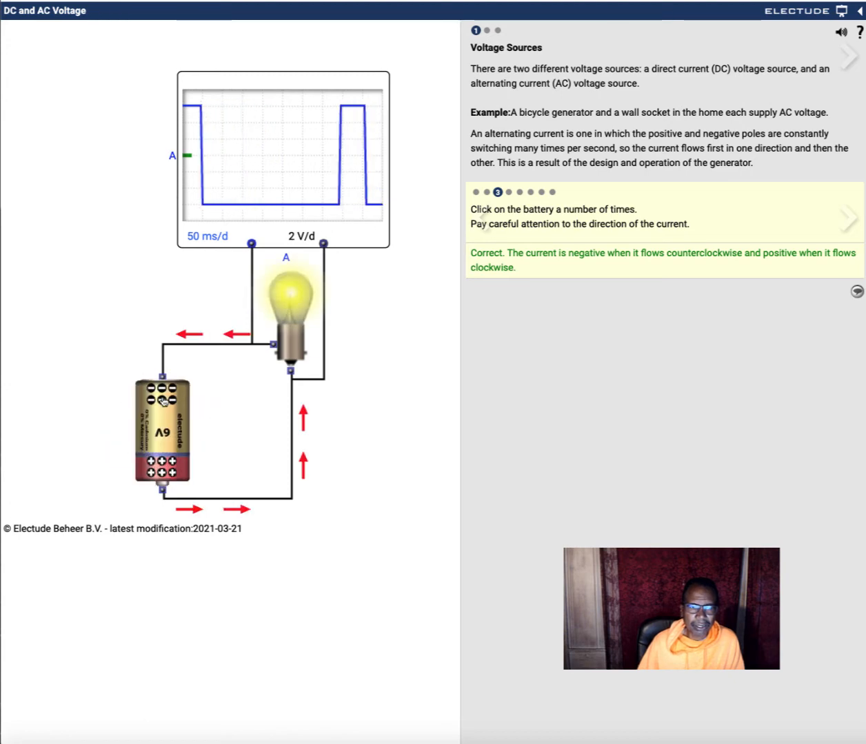
pyautogui.click(164, 434)
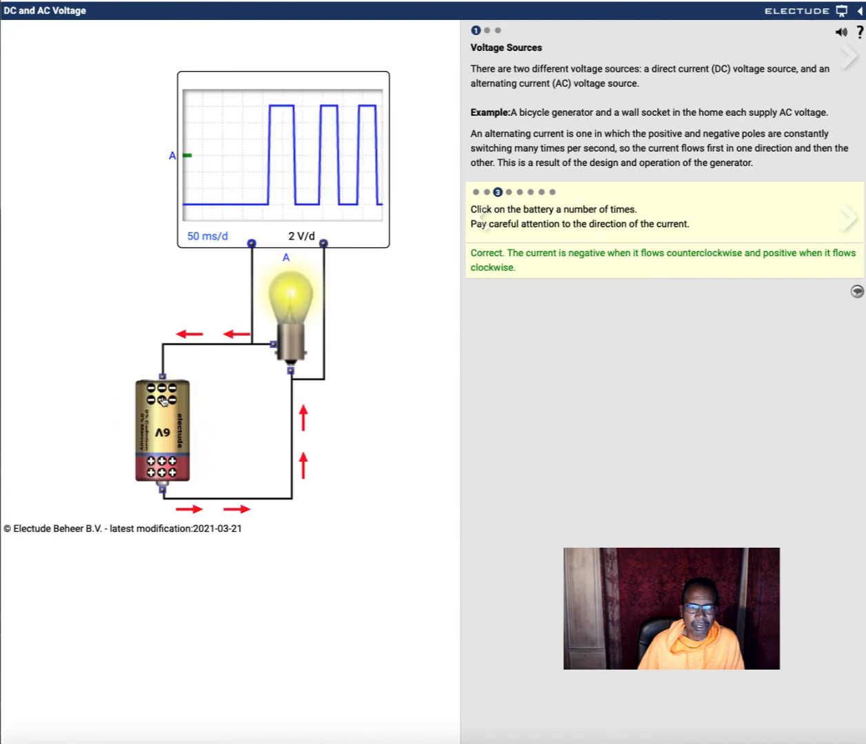
pyautogui.click(161, 424)
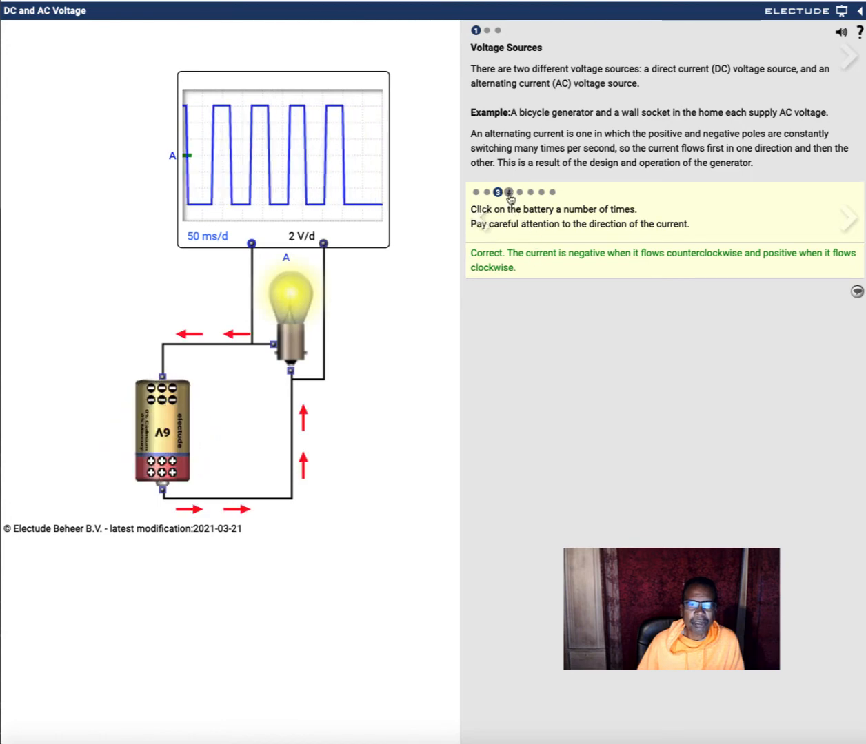
pyautogui.click(849, 216)
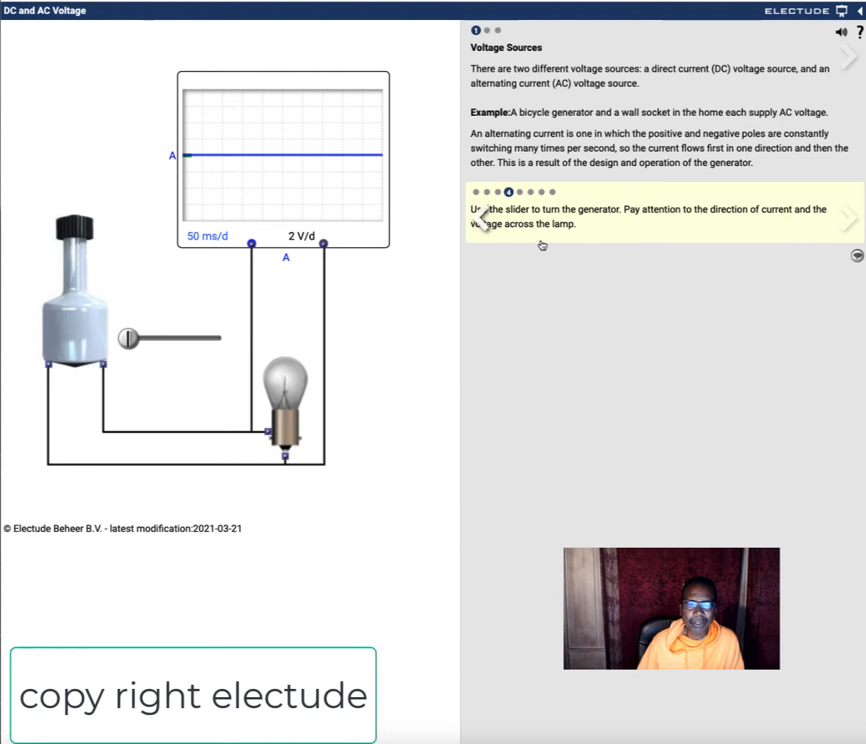
pyautogui.moveTo(156, 366)
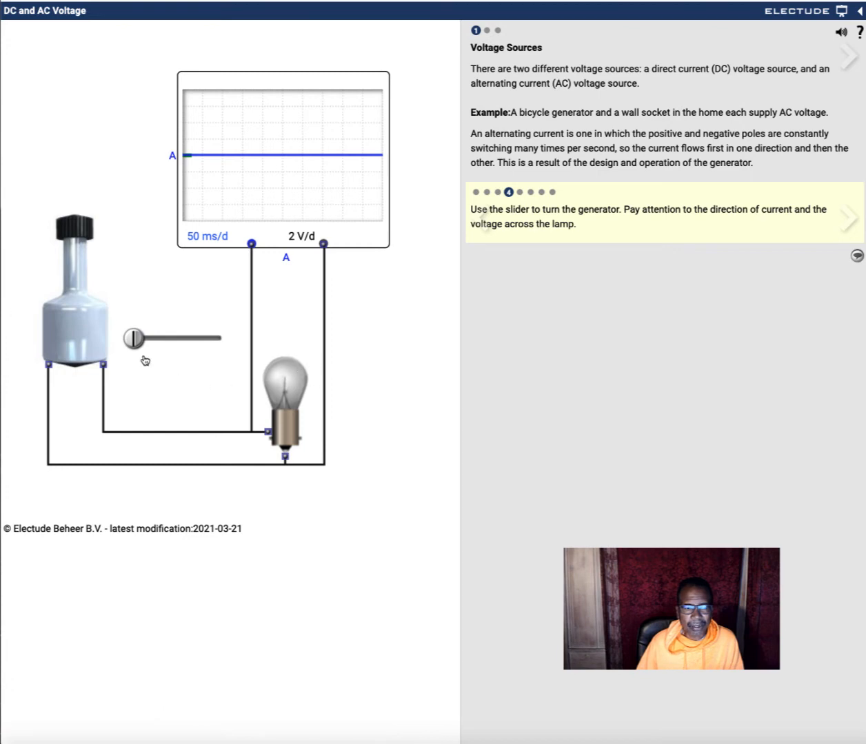
# Turn the generator with the slider so the lamp lights and the scope shows a sine wave.
pyautogui.moveTo(135, 338); pyautogui.dragTo(154, 338)
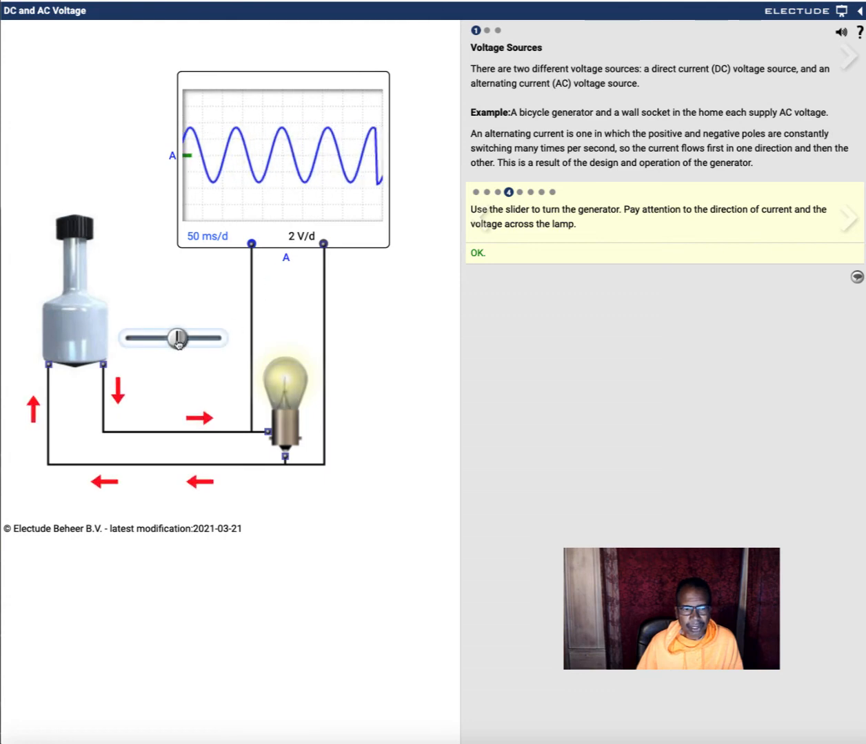
pyautogui.moveTo(179, 338); pyautogui.dragTo(204, 338)
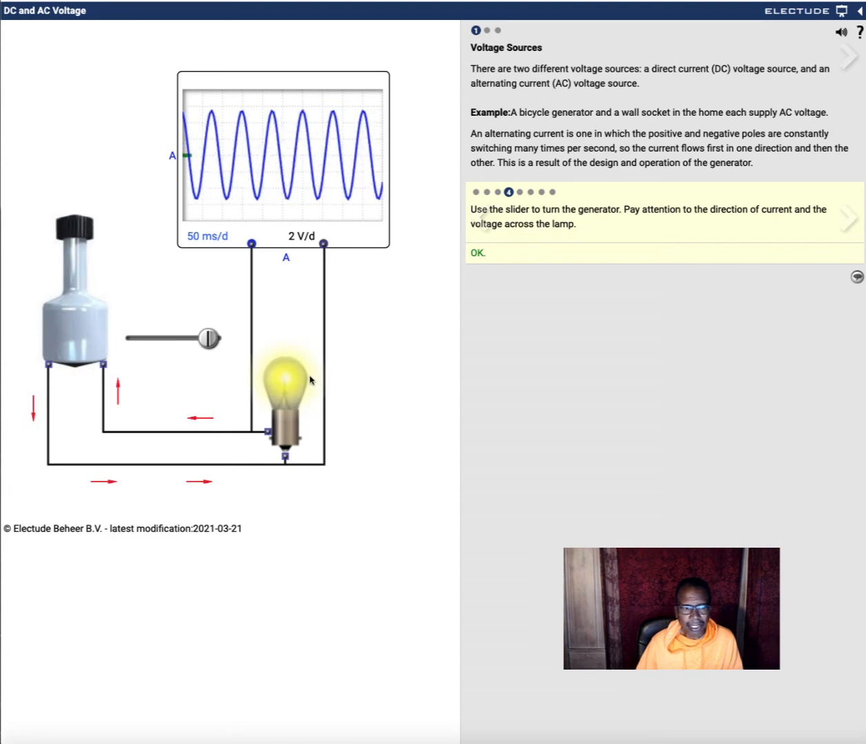
pyautogui.moveTo(207, 338); pyautogui.dragTo(186, 338)
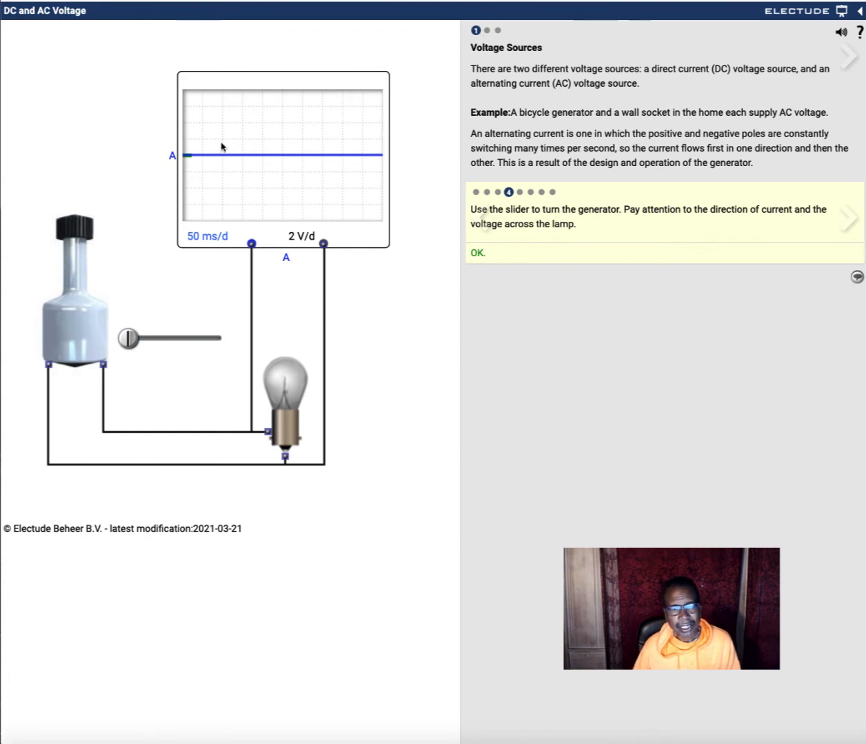
pyautogui.moveTo(301, 255)
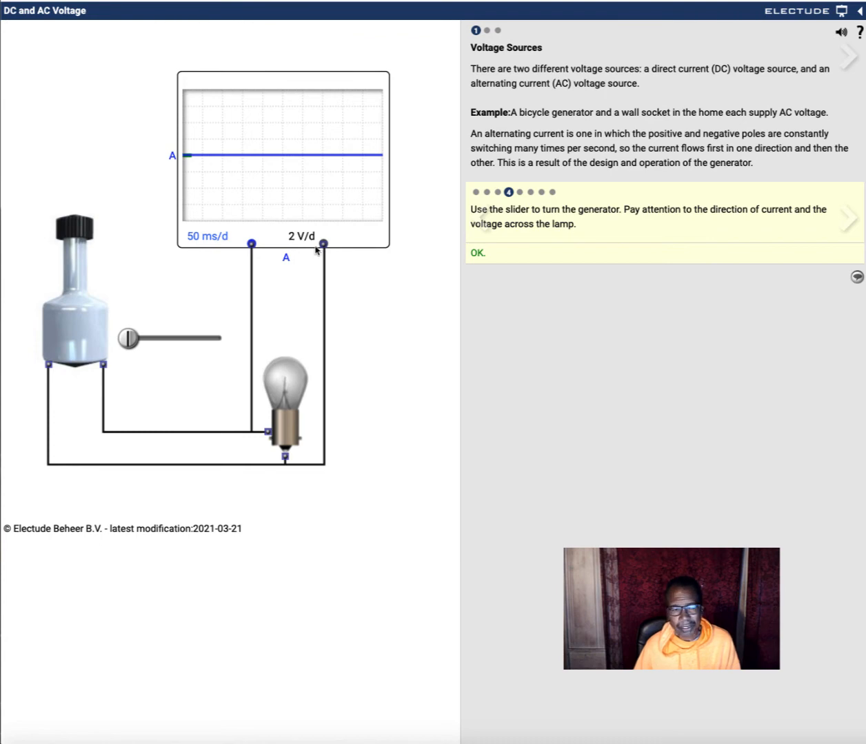
pyautogui.moveTo(196, 159)
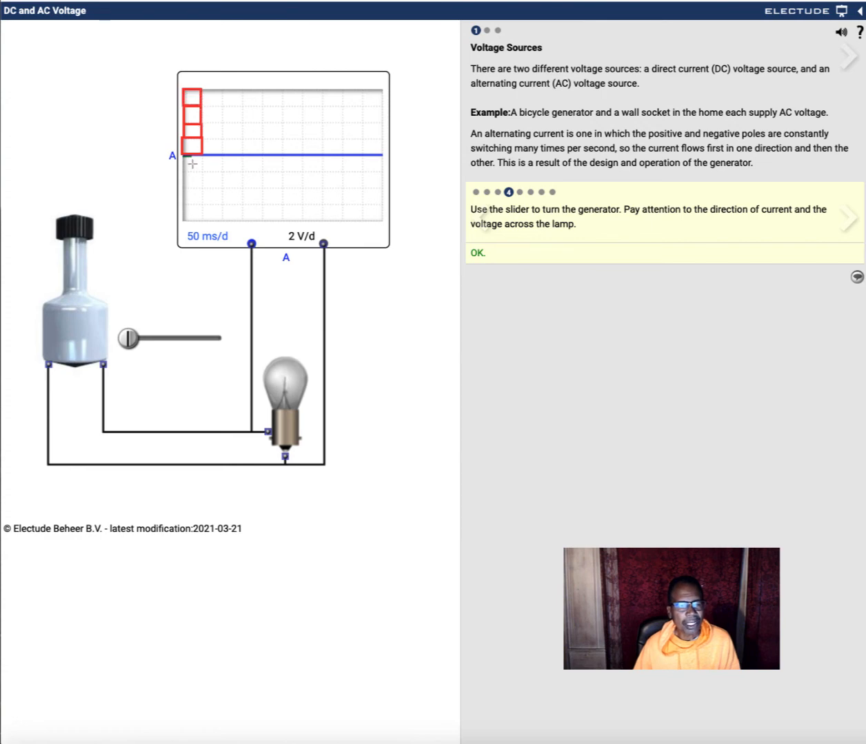
pyautogui.moveTo(187, 229)
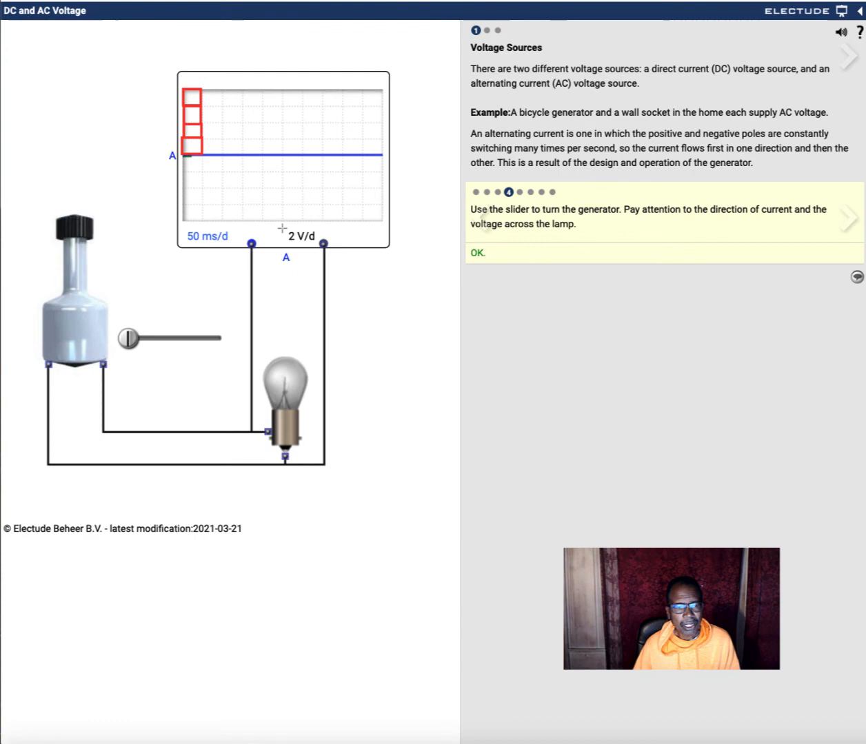
# Outline the scope's 2 V/d voltage scale label in red.
pyautogui.click(301, 237)
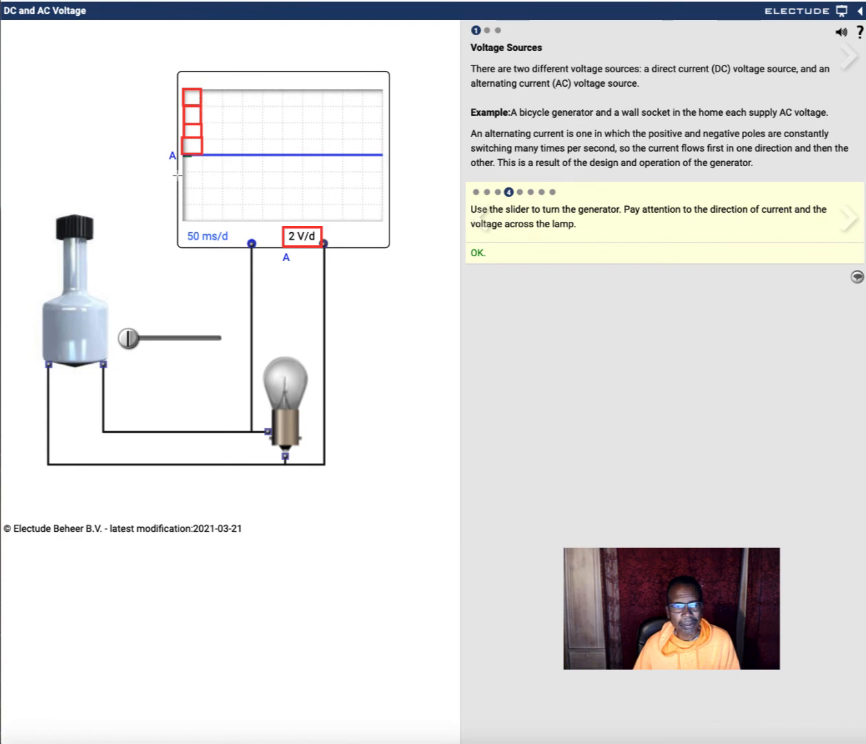
pyautogui.moveTo(192, 227)
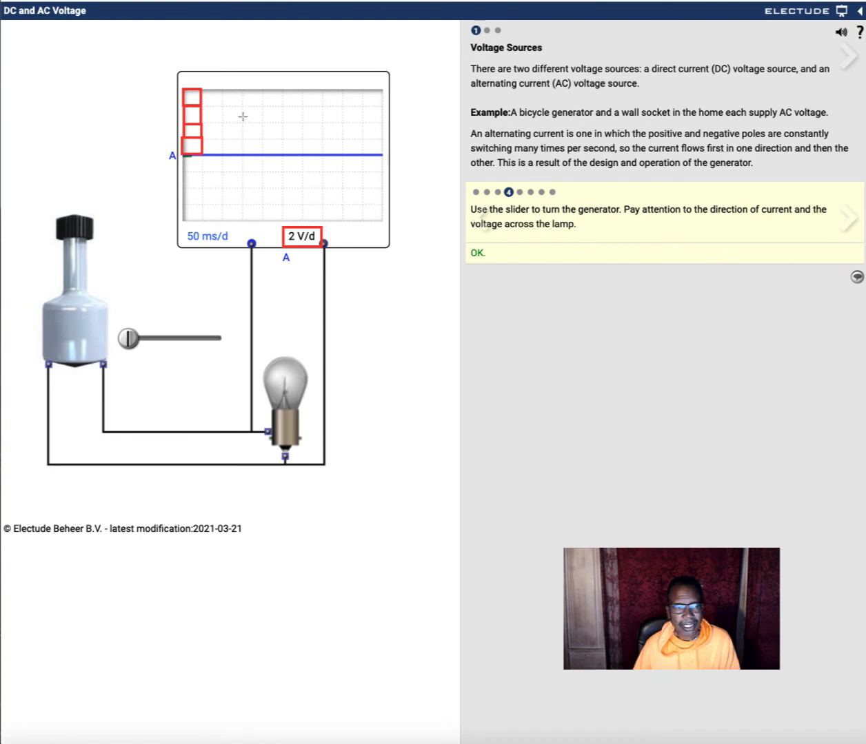
pyautogui.moveTo(231, 215)
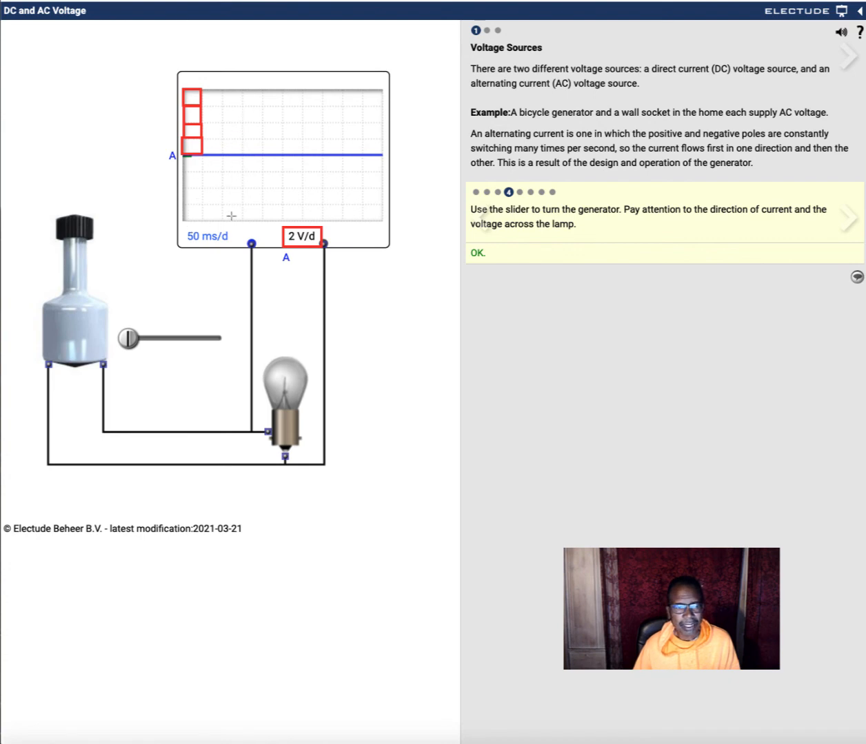
pyautogui.moveTo(395, 278)
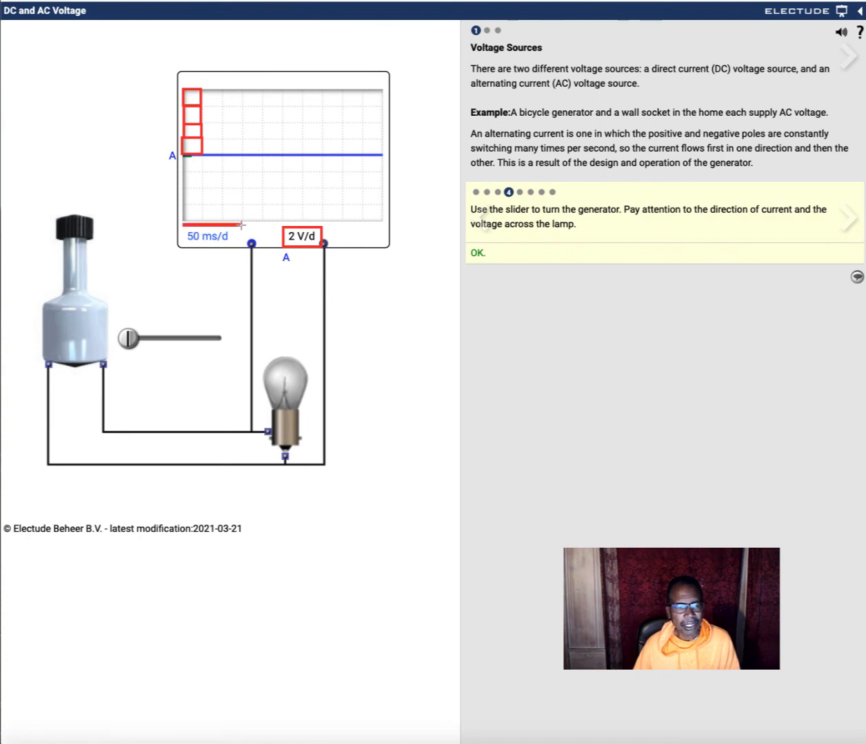
# Outline the scope's 50 ms/d time scale label in red.
pyautogui.click(207, 237)
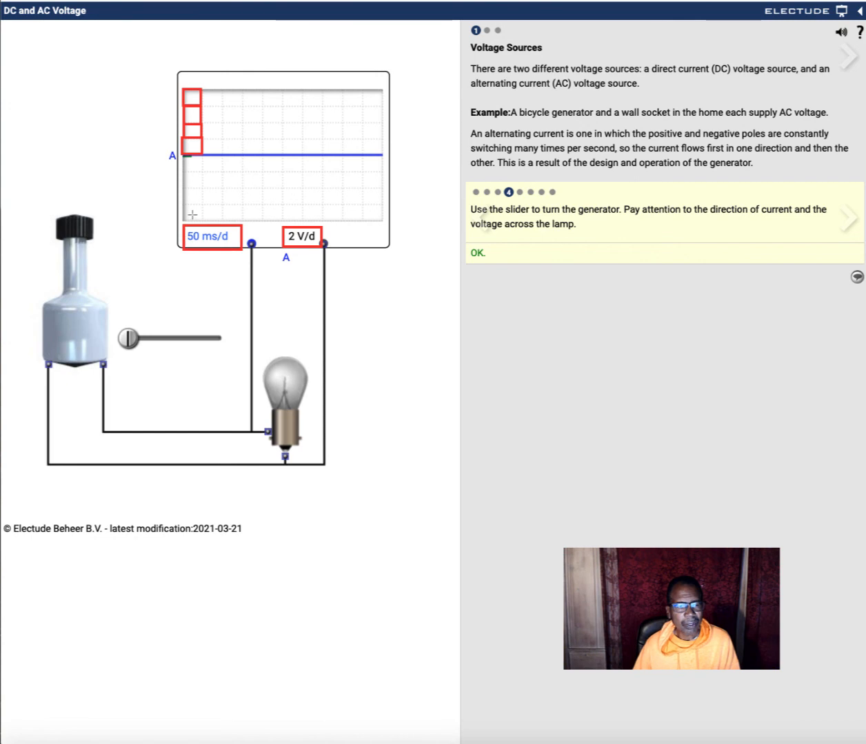
pyautogui.moveTo(266, 218)
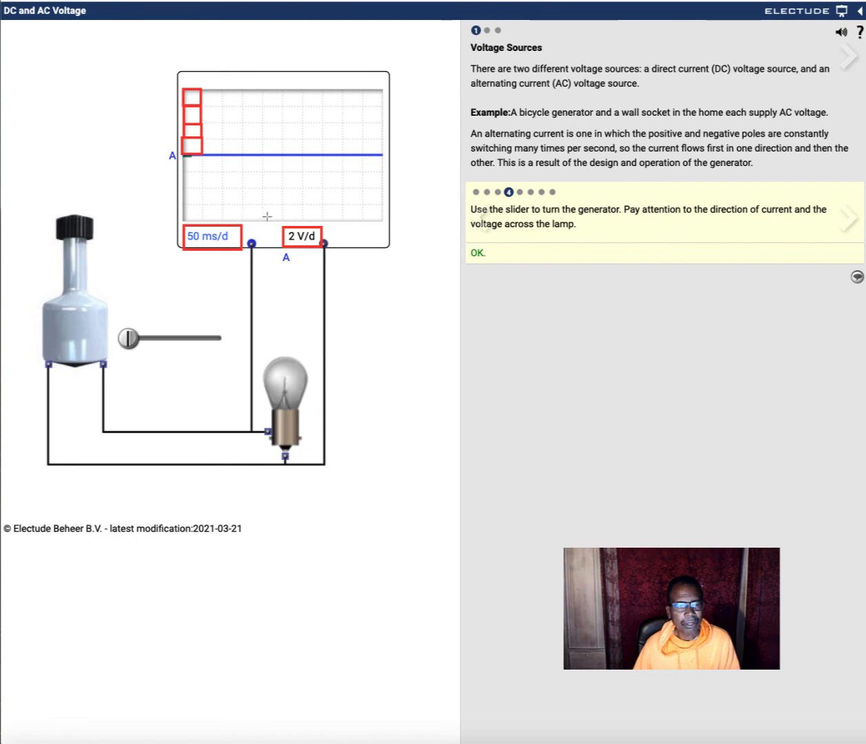
pyautogui.moveTo(339, 219)
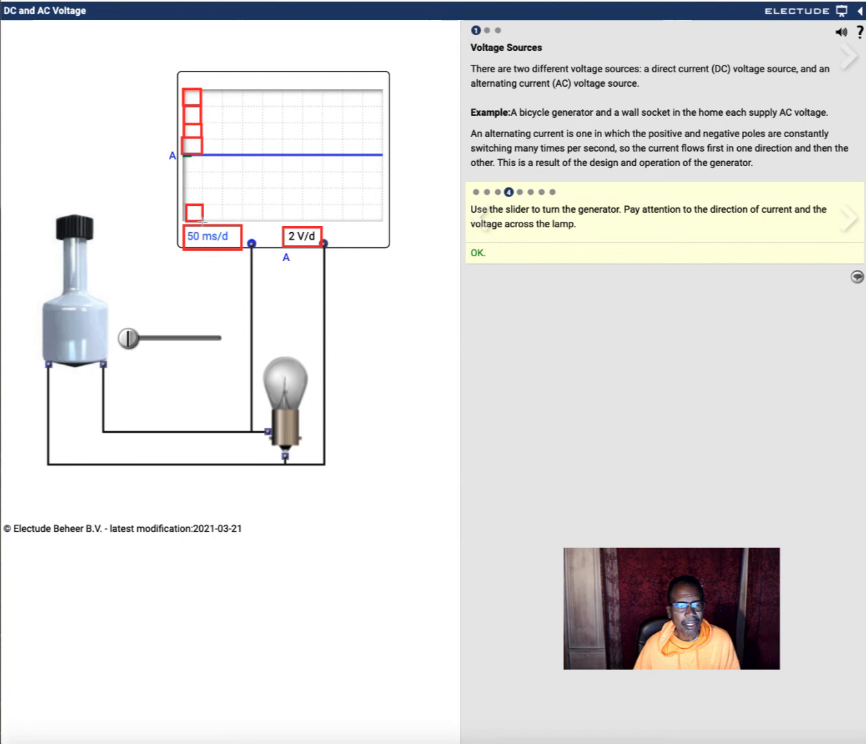
pyautogui.moveTo(353, 213)
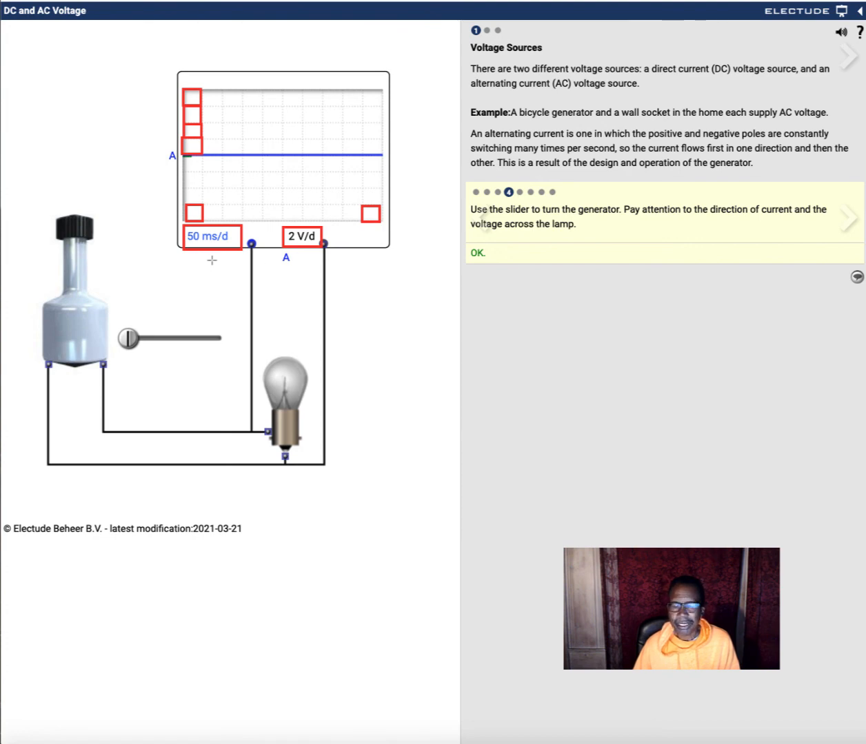
pyautogui.moveTo(337, 222)
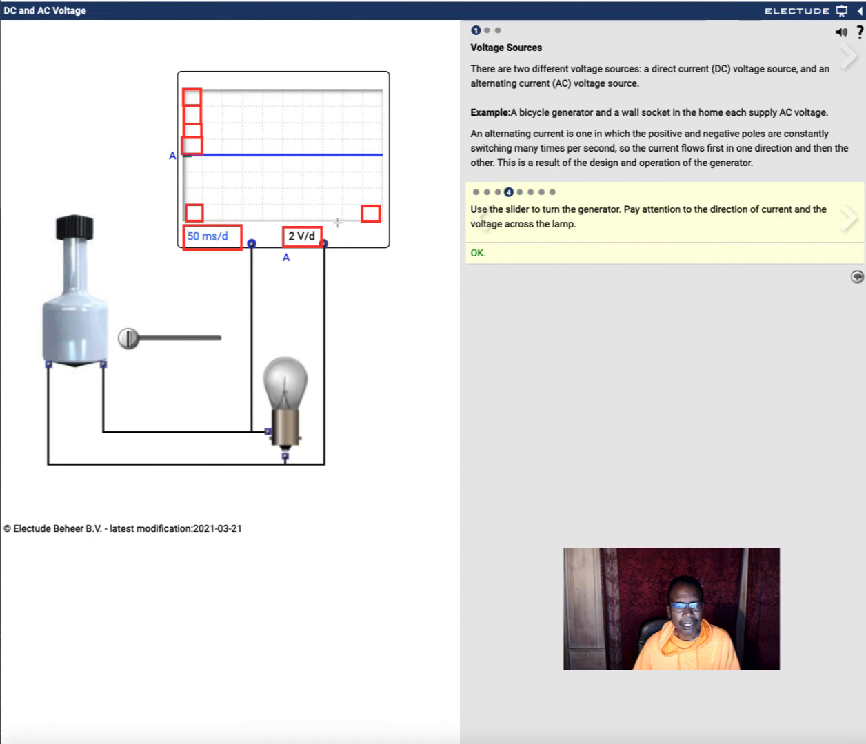
pyautogui.moveTo(209, 213)
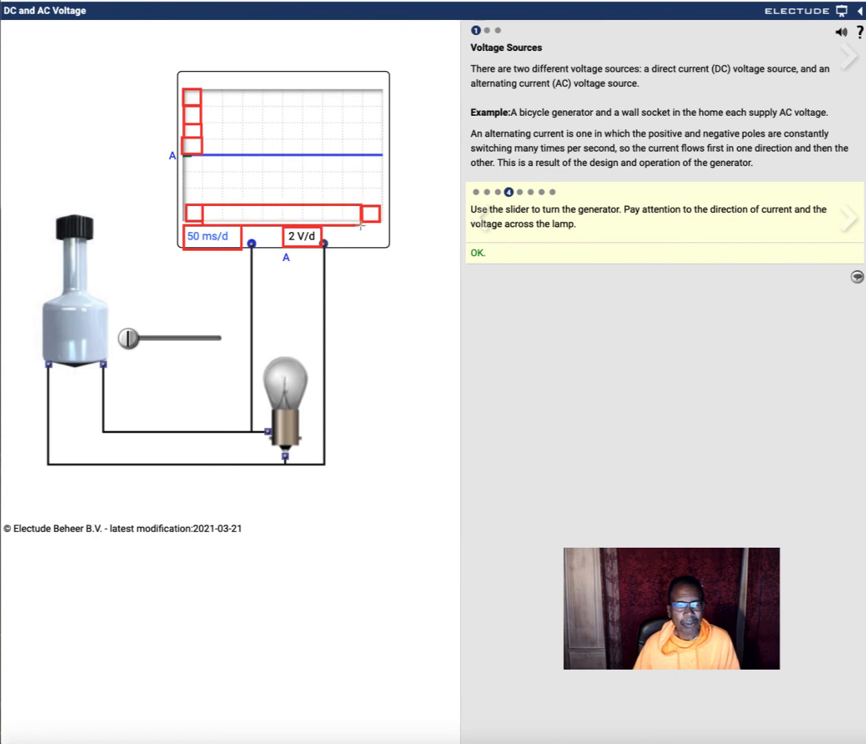
pyautogui.moveTo(221, 200)
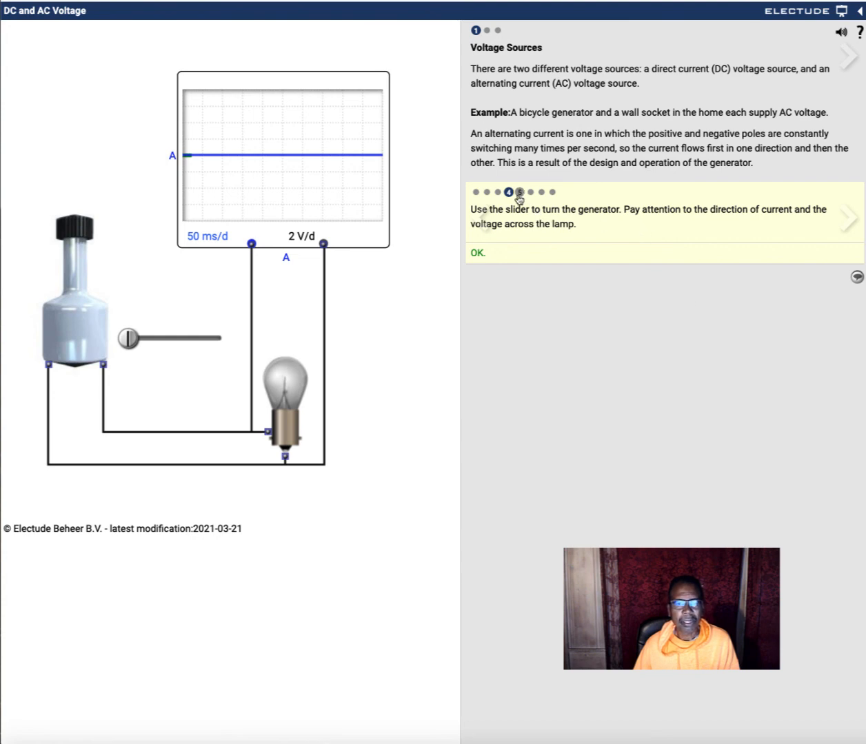
pyautogui.moveTo(736, 33)
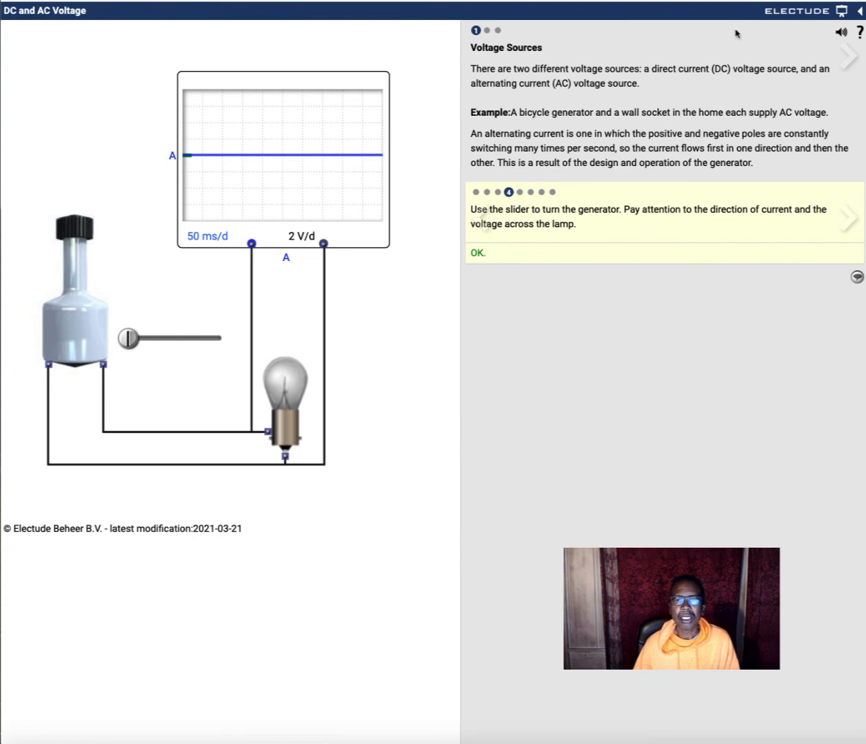